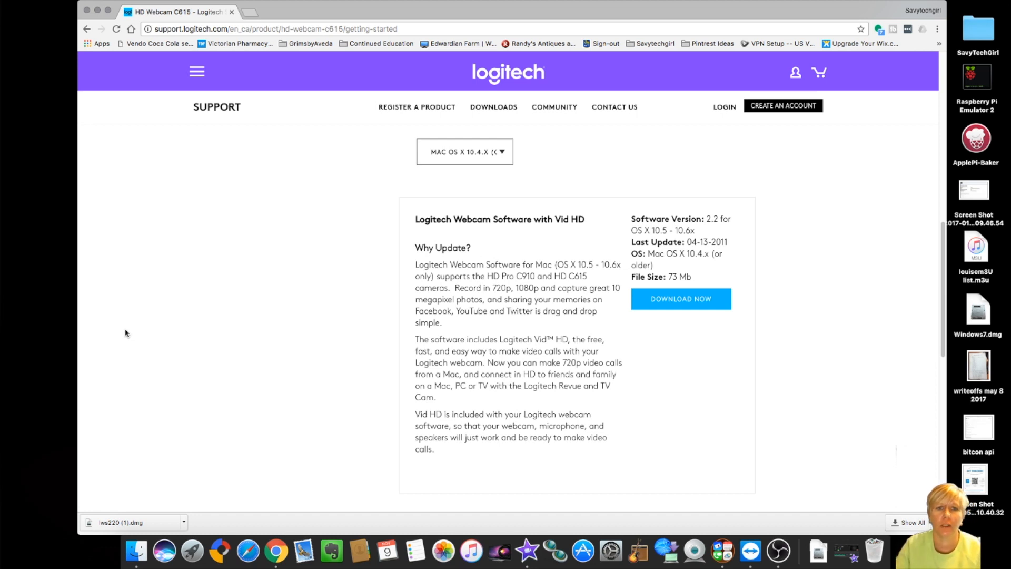
Step: Download the Logitech Webcam Software with Vid HD Mac installer and open lws220 (2).dmg
scroll(down, 3)
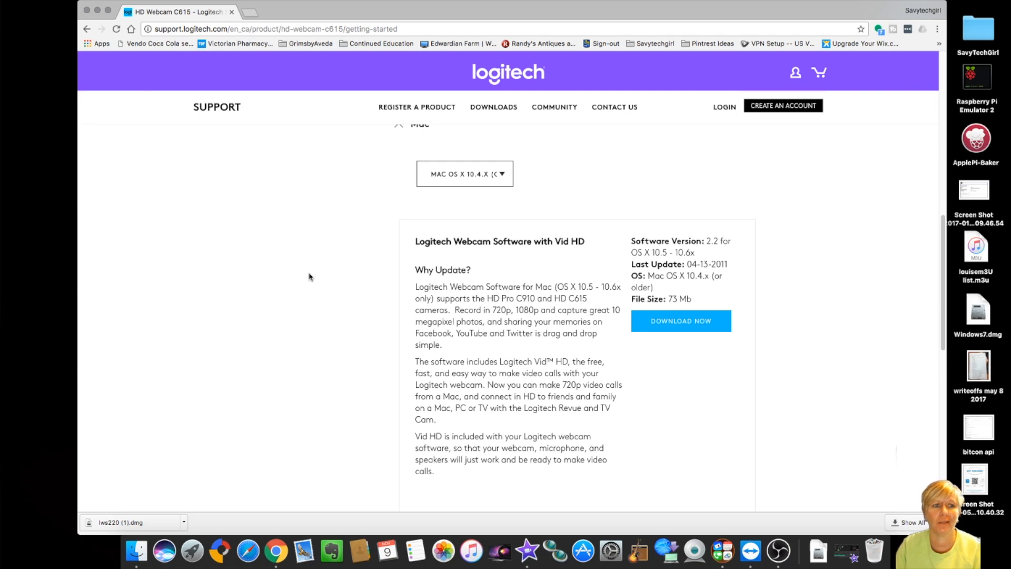
scroll(up, 3)
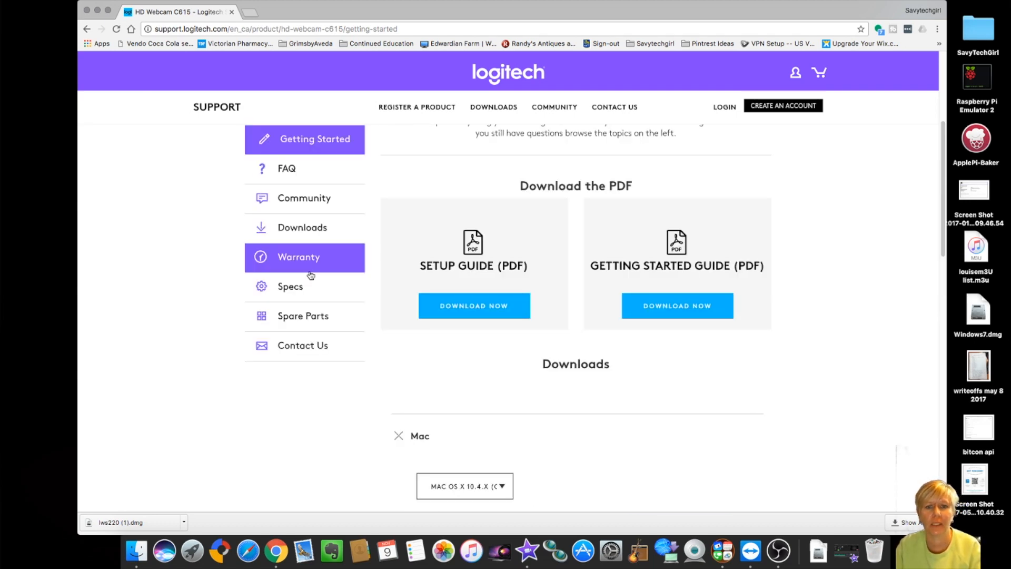
scroll(up, 3)
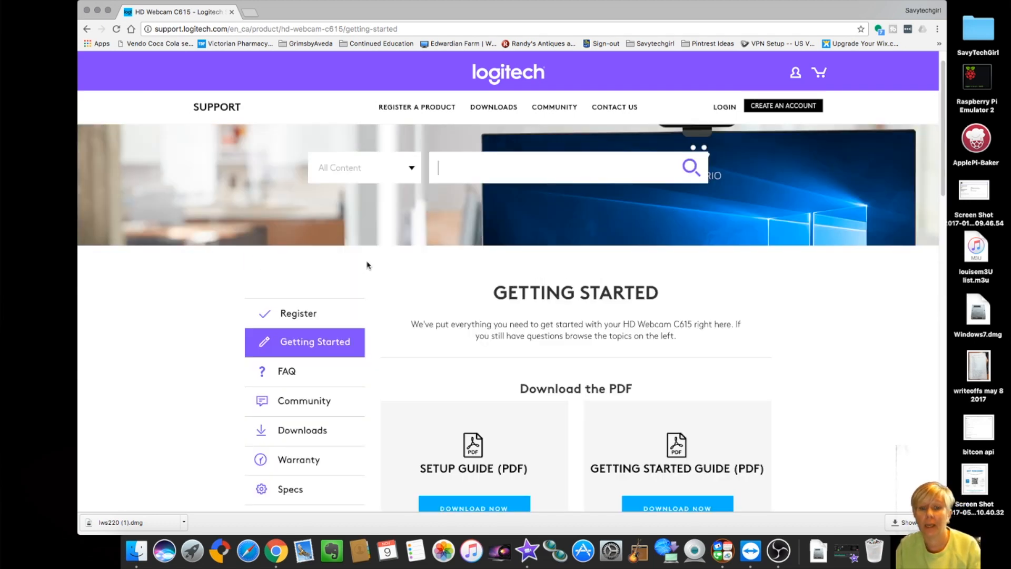
mouse_move(340, 195)
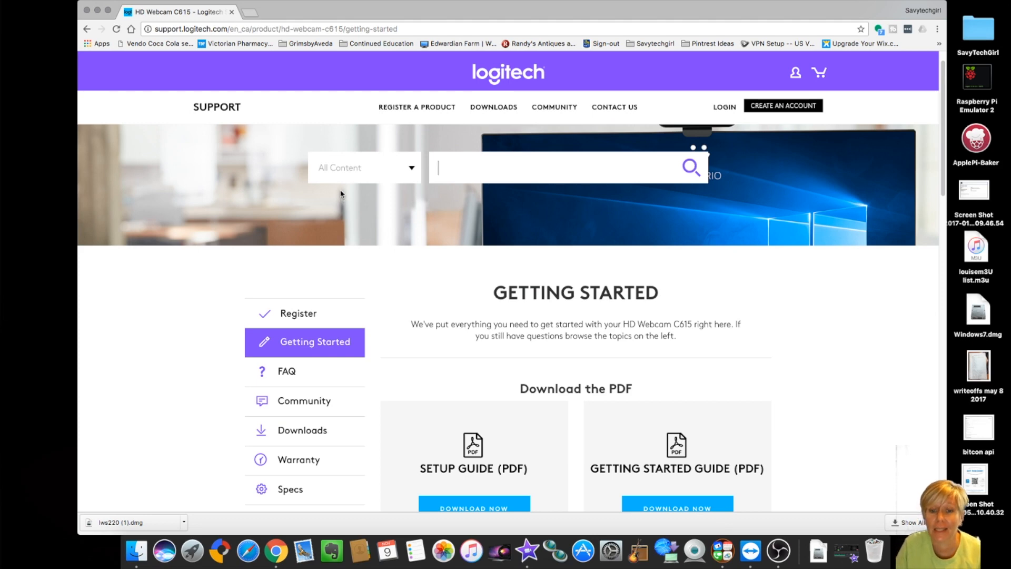
scroll(down, 3)
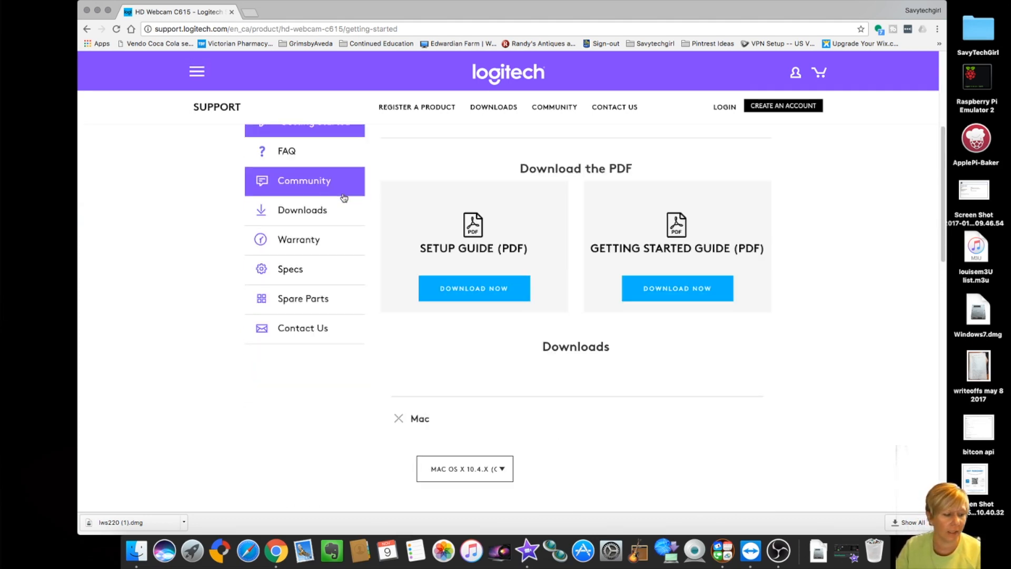
scroll(down, 3)
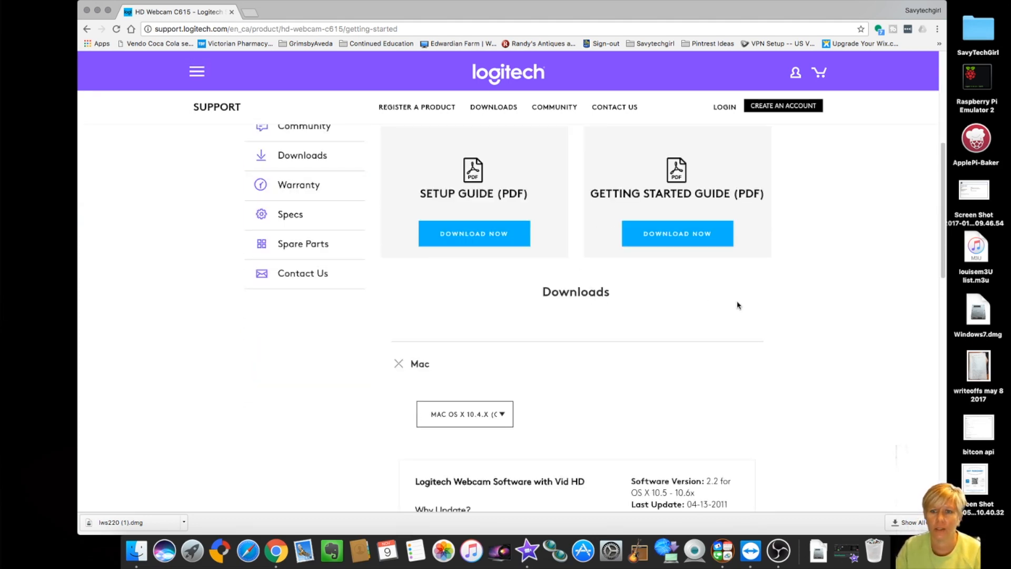
scroll(down, 3)
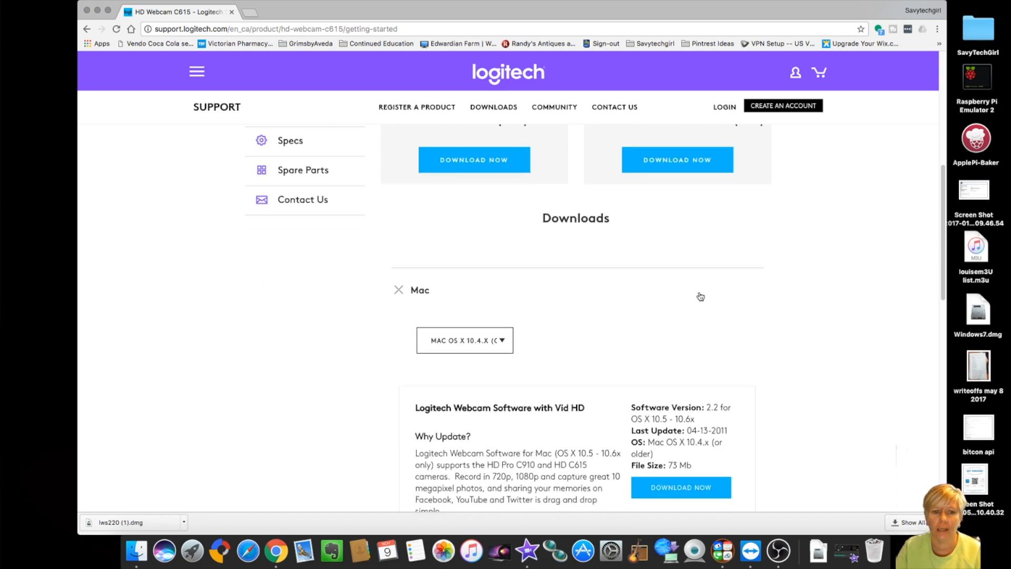
scroll(down, 3)
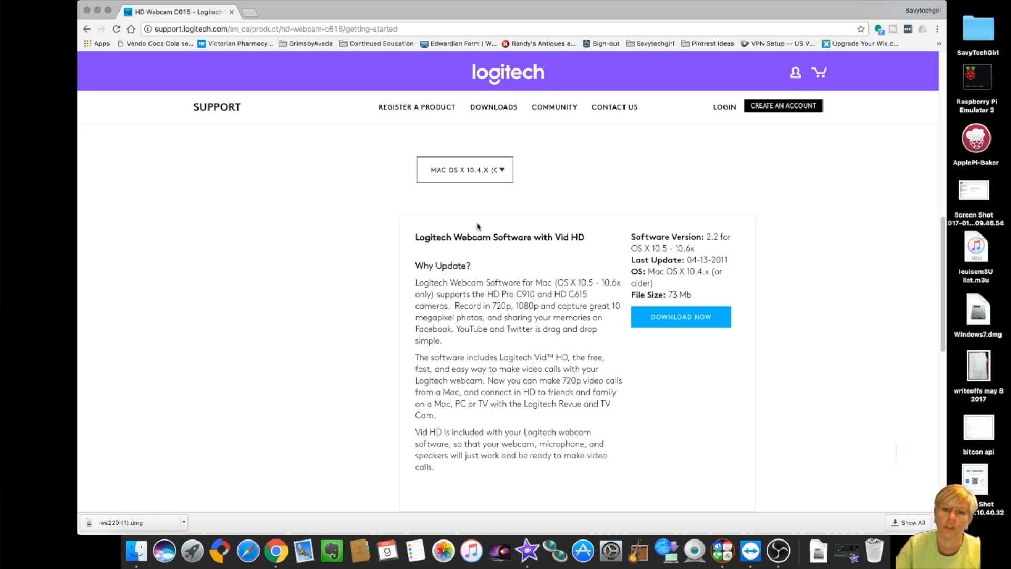
click(679, 317)
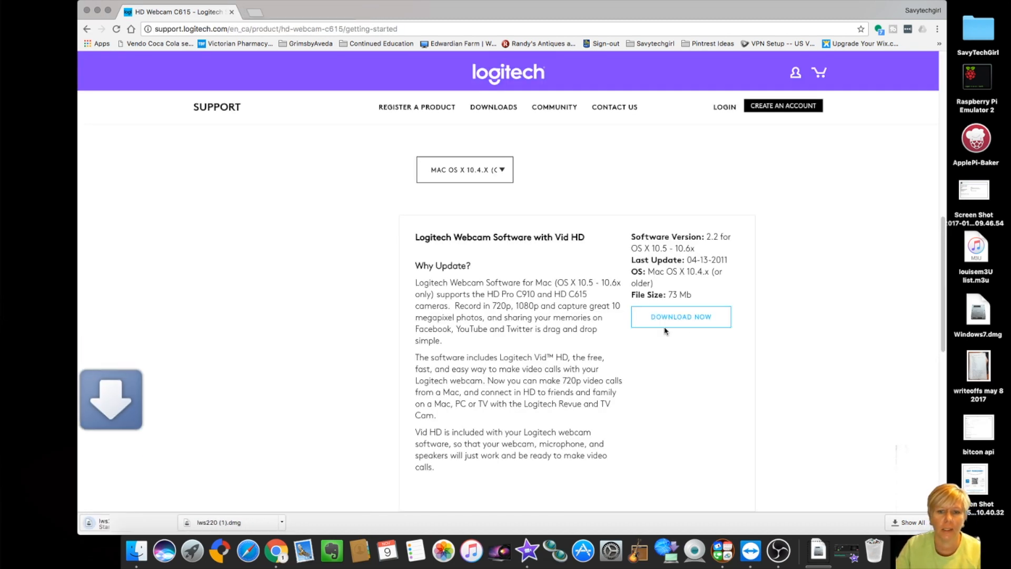
click(681, 317)
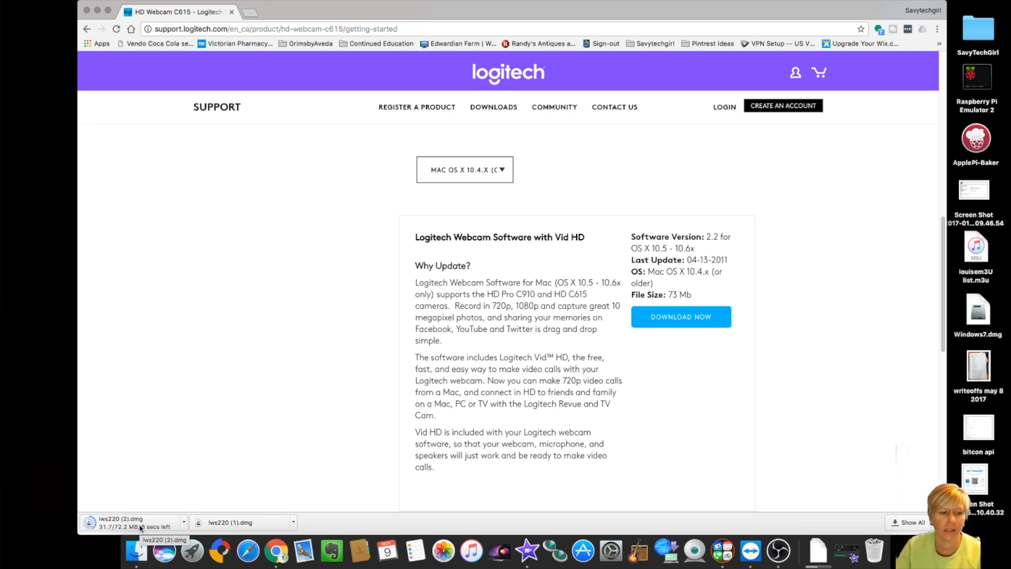
mouse_move(160, 450)
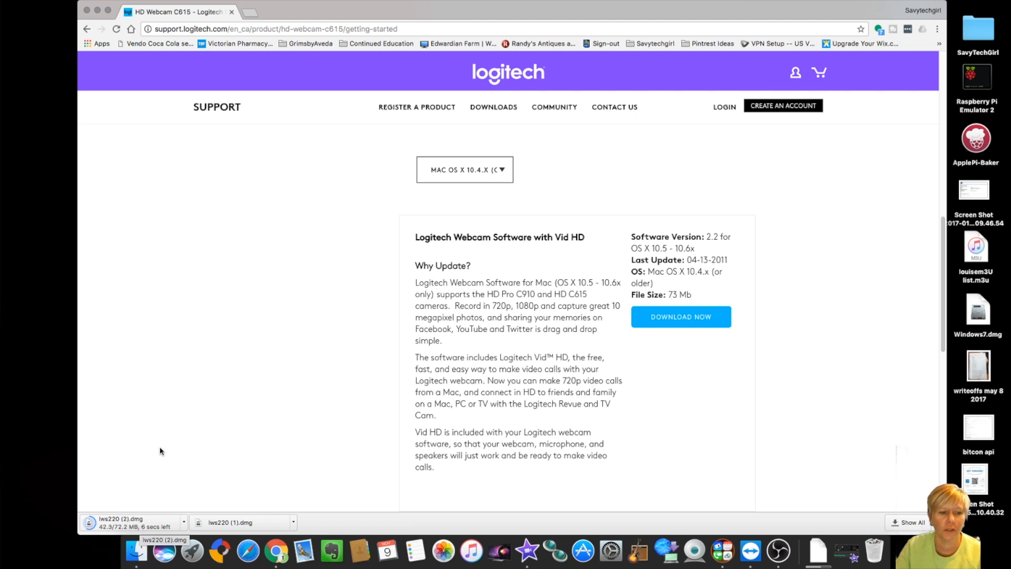
mouse_move(248, 510)
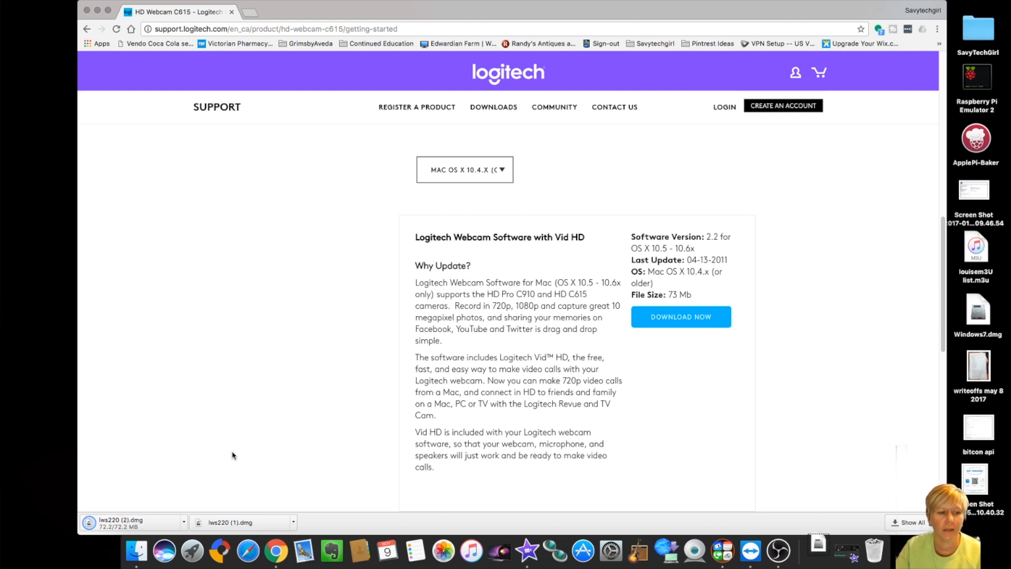
mouse_move(216, 510)
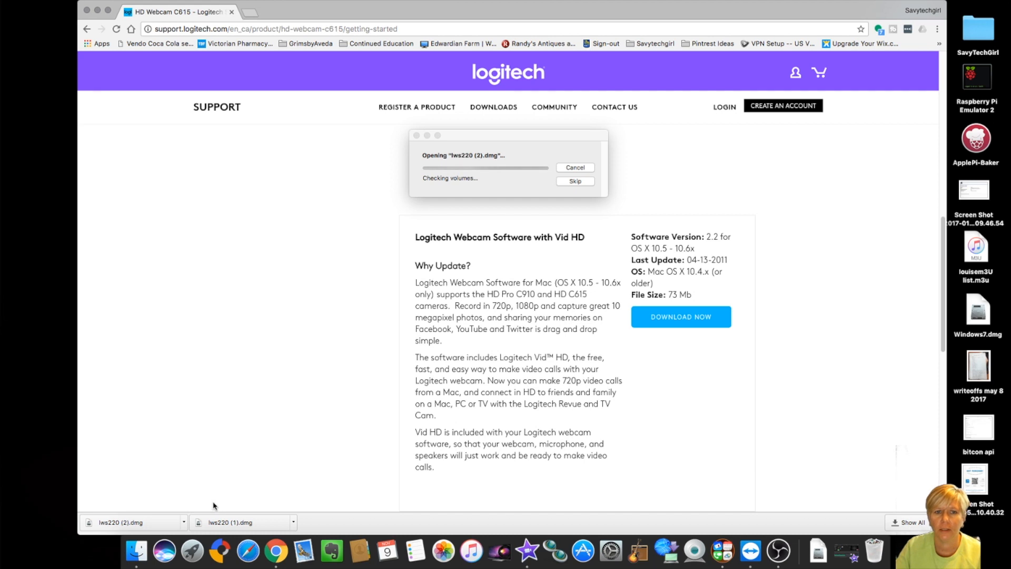
Step: View the Logitech Webcam Software.mpkg in the mounted disk image, then close the window
click(573, 180)
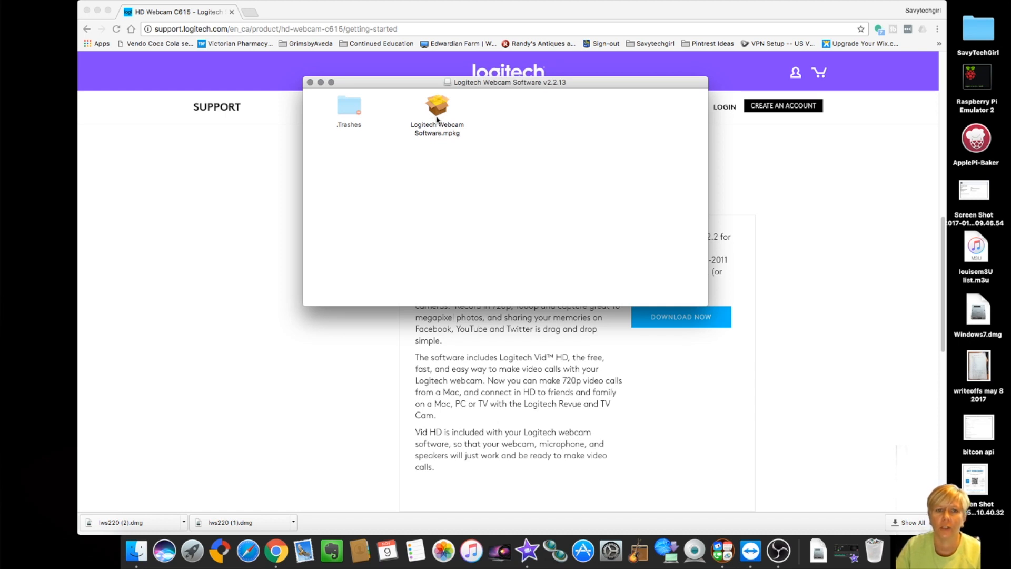
click(309, 82)
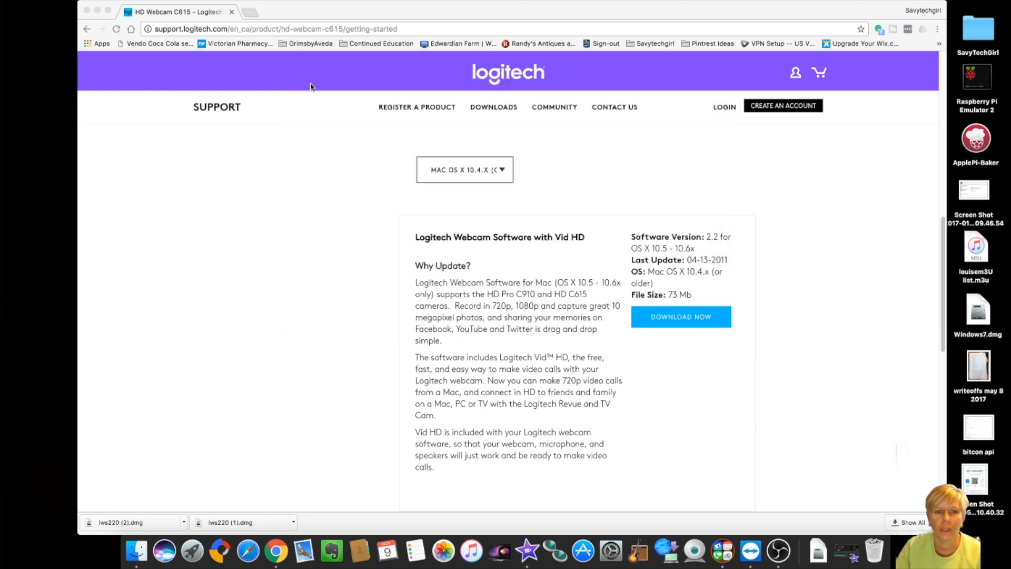
mouse_move(694, 553)
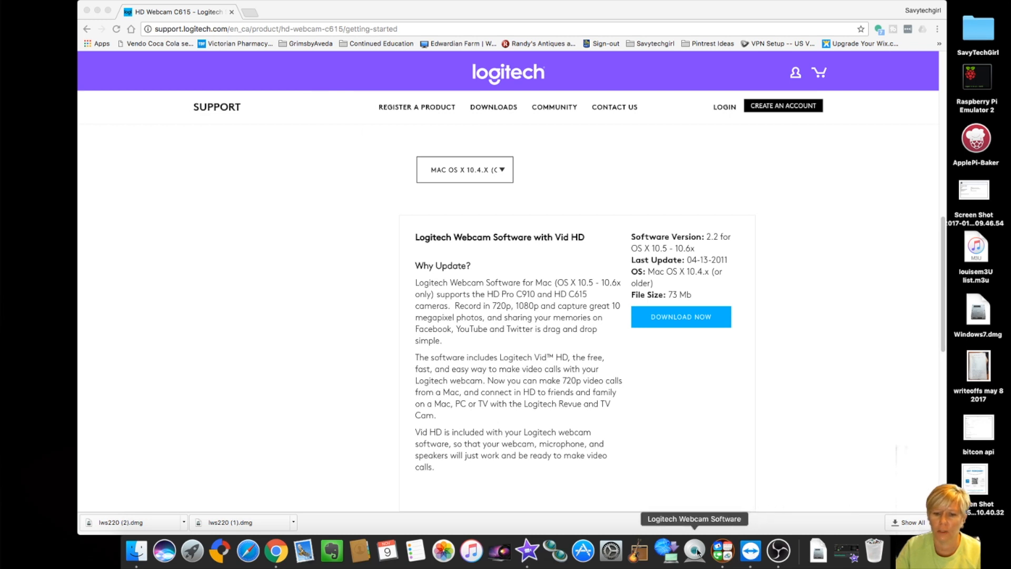
Step: Launch Logitech Webcam Software from the Dock; it quits unexpectedly with a crash report
click(694, 551)
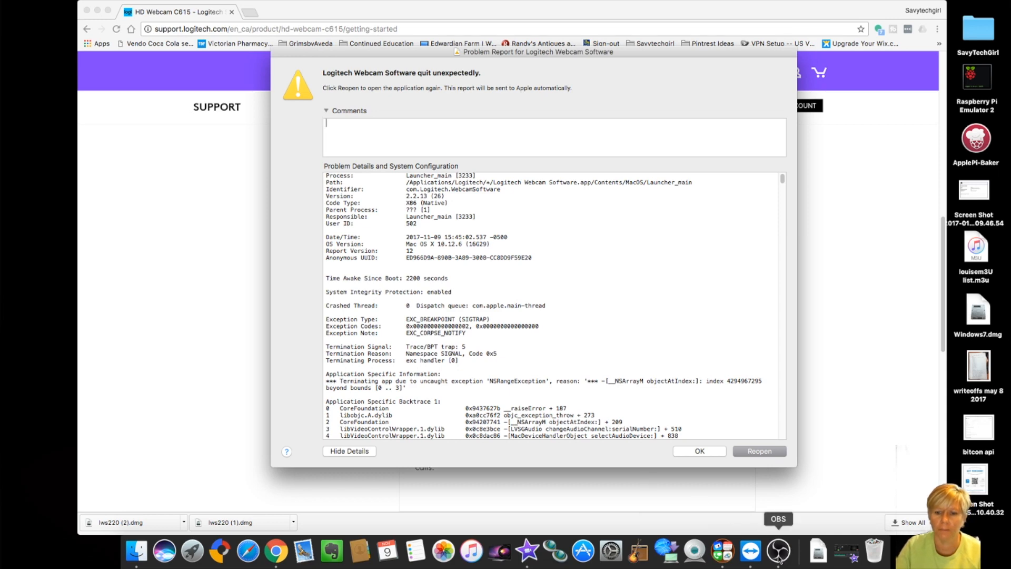
Step: Dismiss the Problem Report with OK, returning to the Library/Preferences Finder window
click(698, 451)
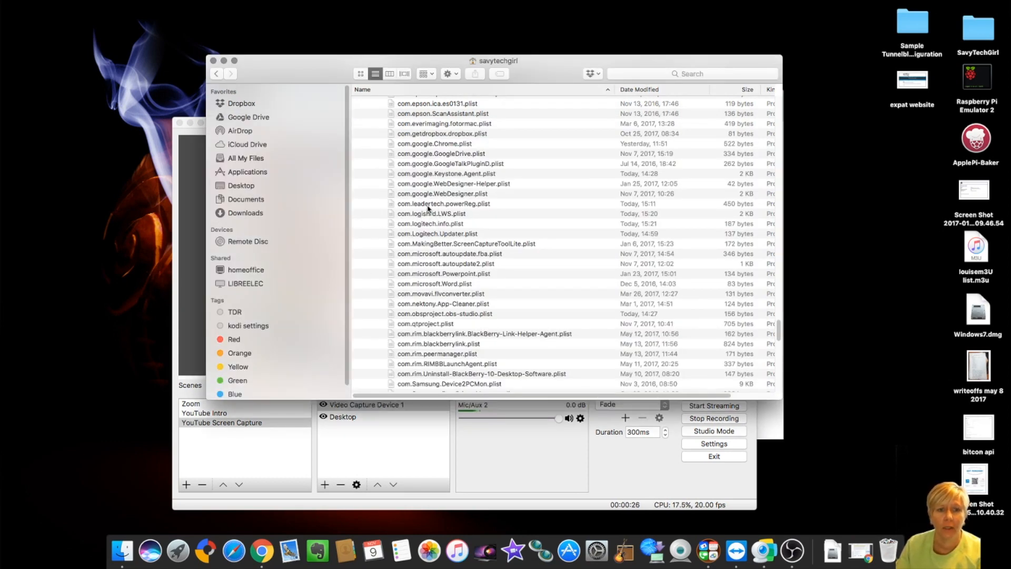
Step: Select com.logishrd.LWS.plist in Preferences while the relaunched app crashes again
click(430, 213)
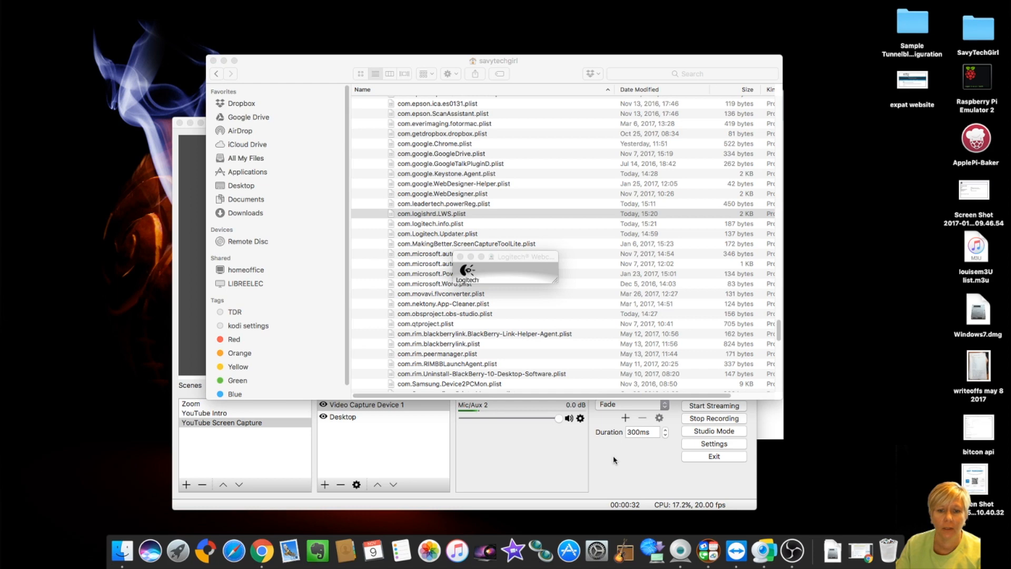
click(431, 213)
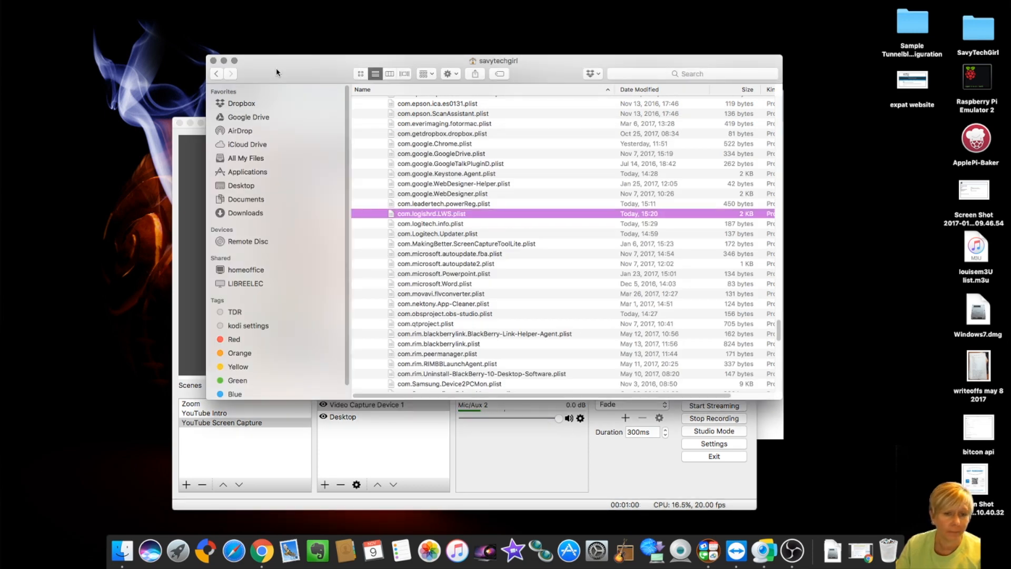
mouse_move(482, 114)
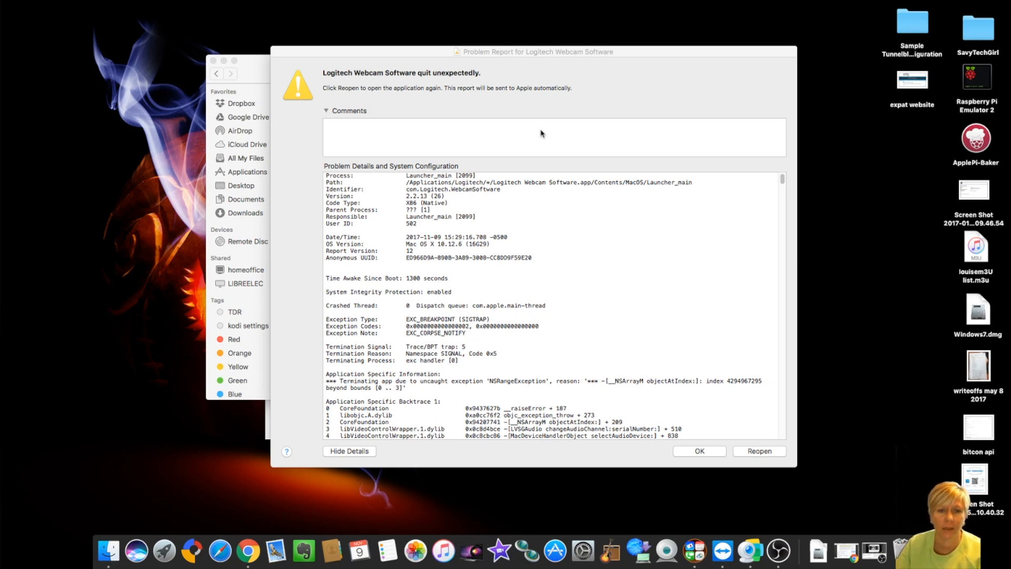
Step: Dismiss the crash report and delete com.logishrd.LWS.plist and com.logitech.info.plist
click(698, 451)
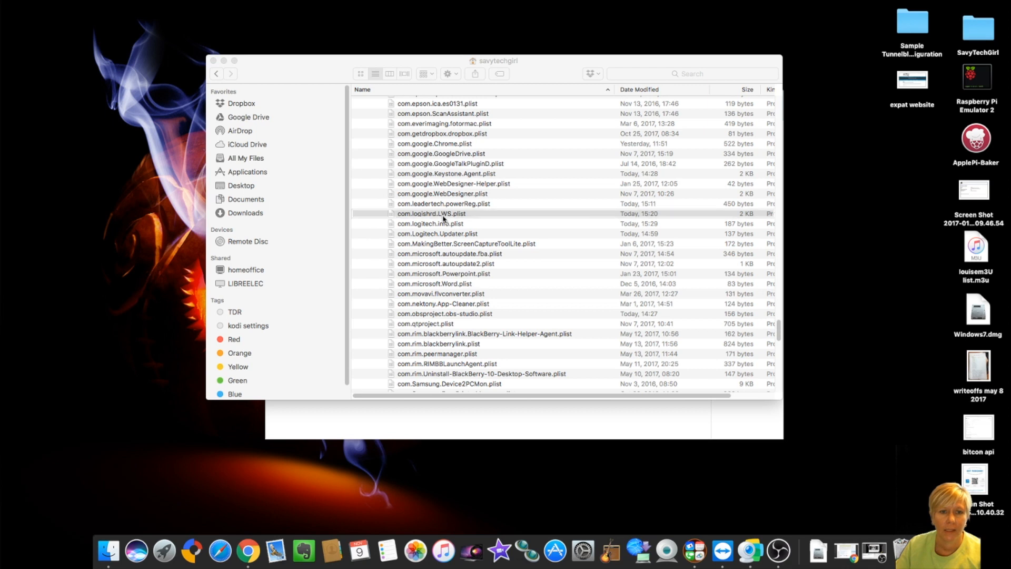
mouse_move(521, 237)
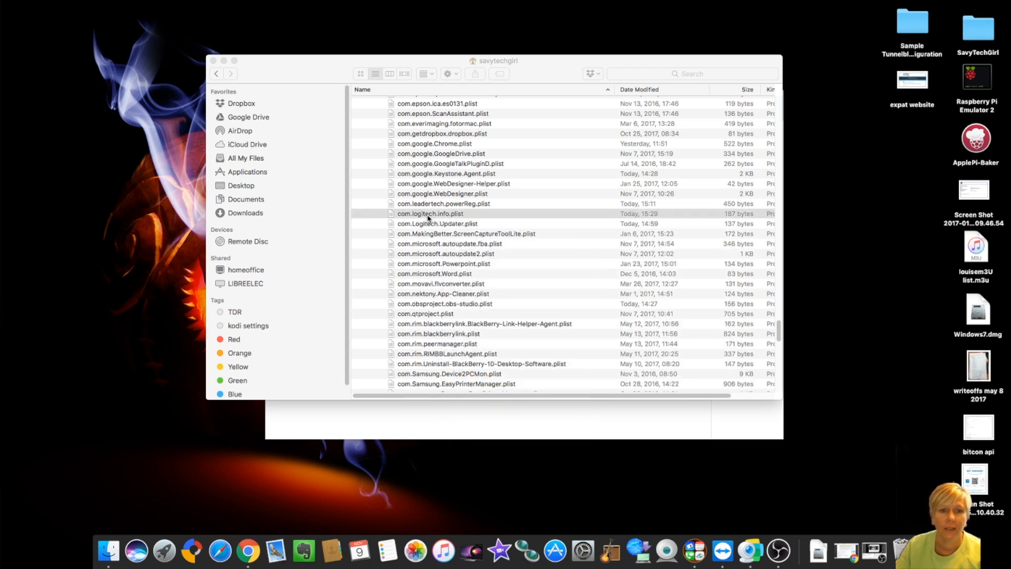
scroll(down, 3)
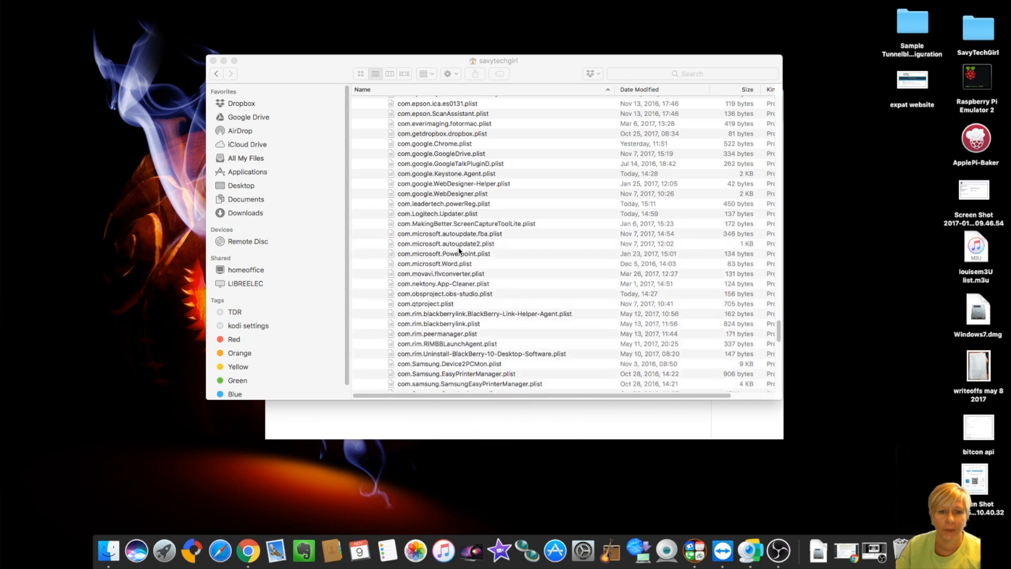
click(438, 213)
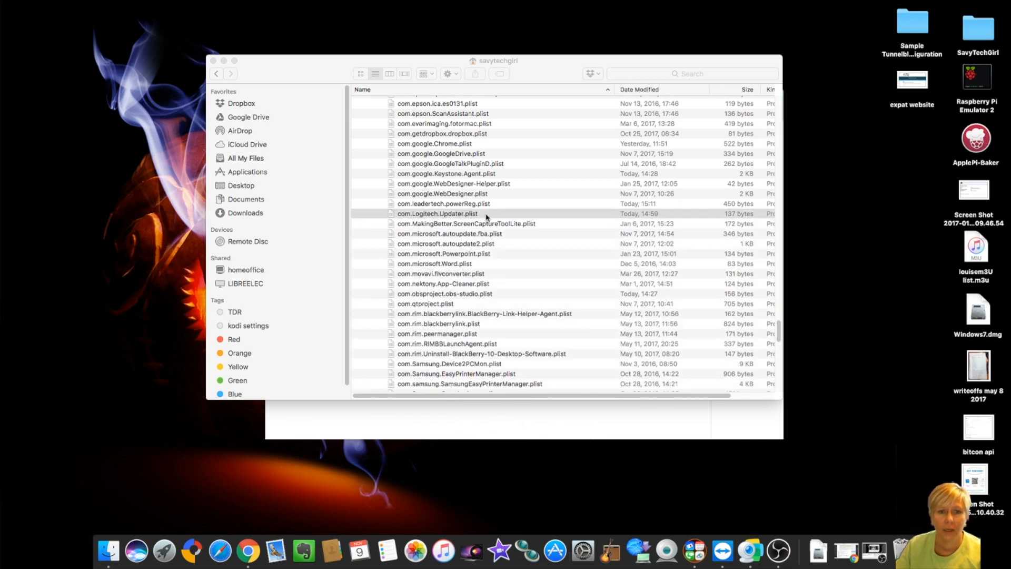
mouse_move(658, 551)
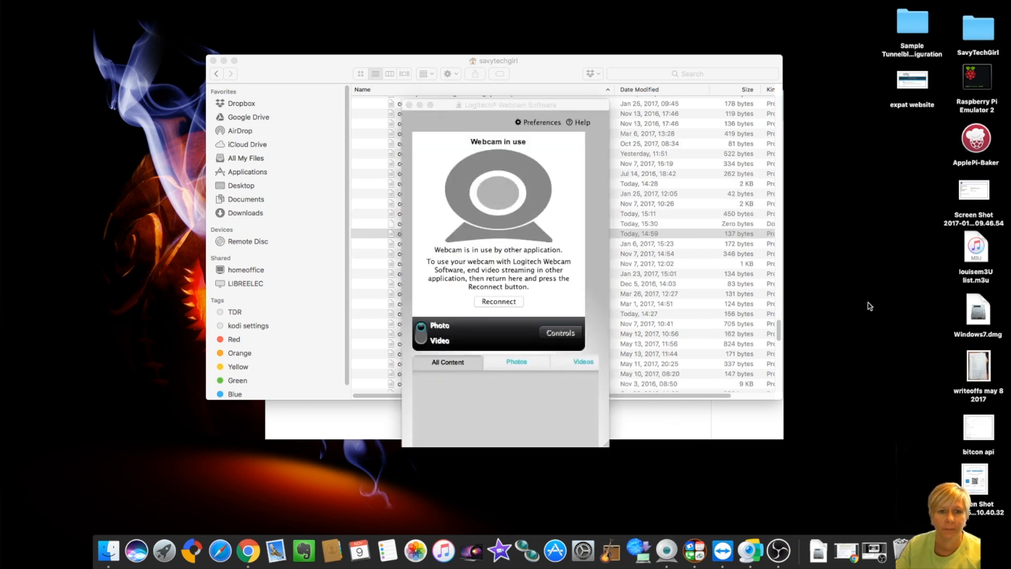
mouse_move(520, 142)
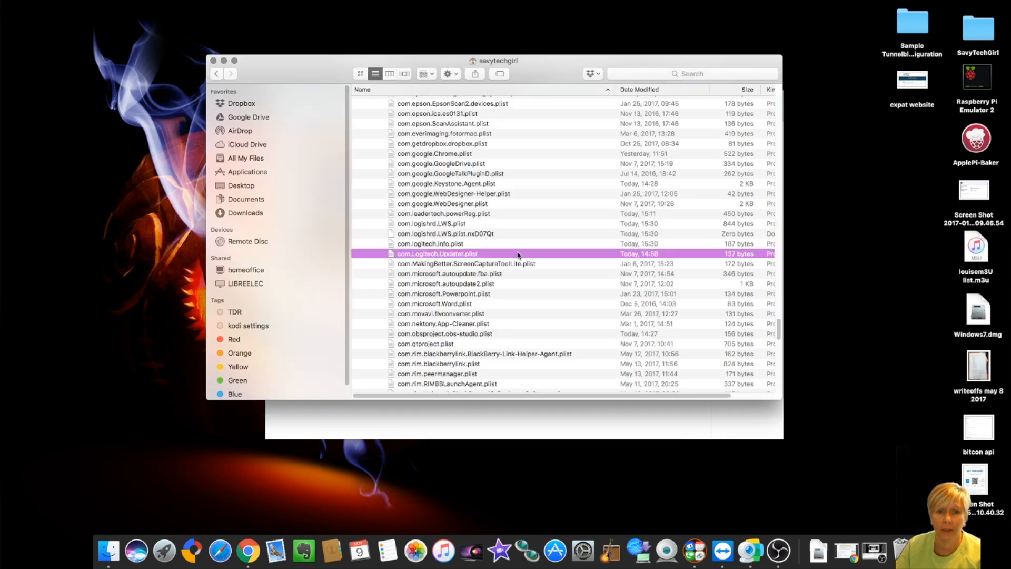
mouse_move(666, 551)
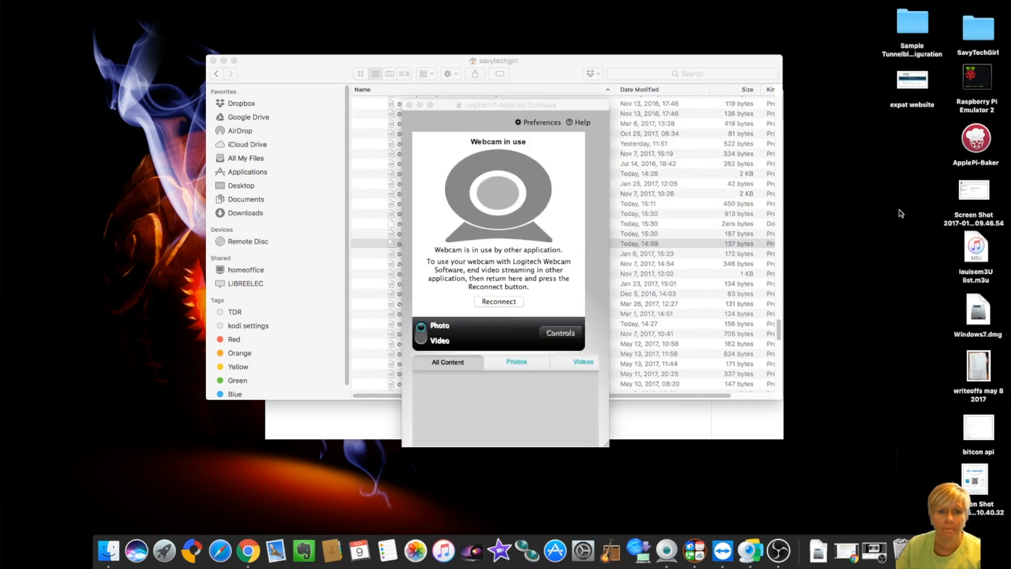
mouse_move(669, 216)
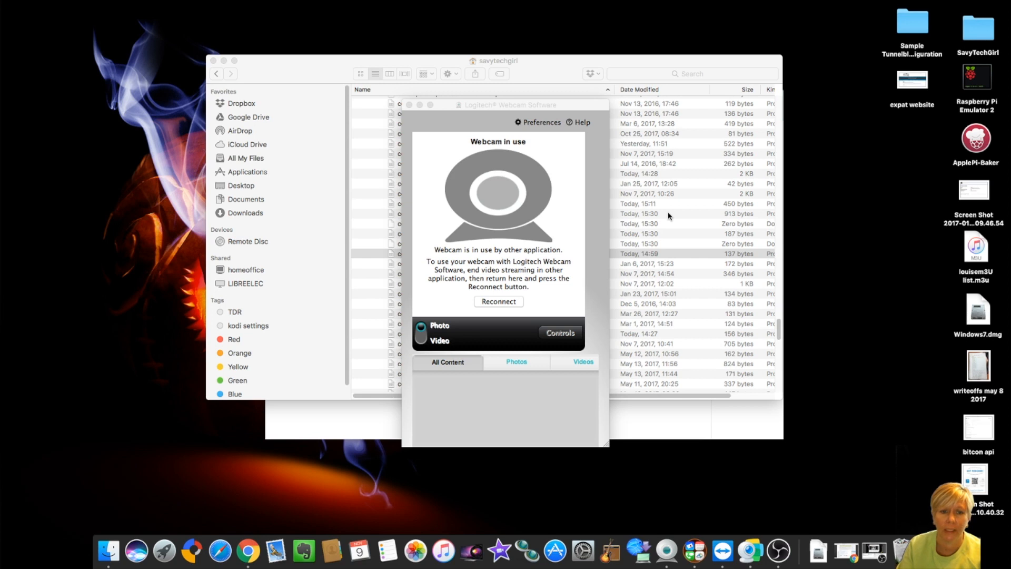
Step: Move the 'Webcam in use' window aside to reveal the regenerated Logitech plist files
scroll(up, 3)
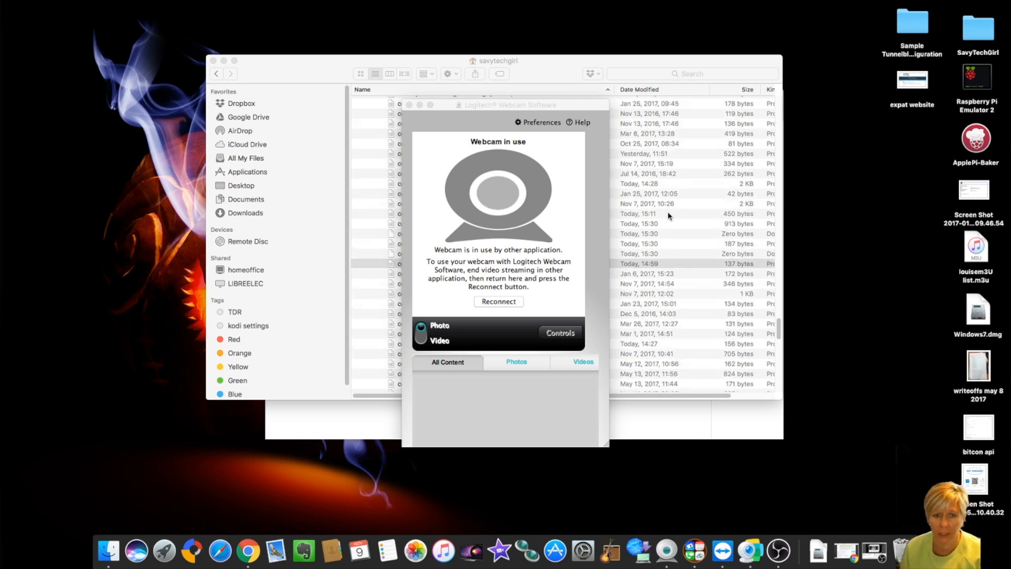
scroll(down, 3)
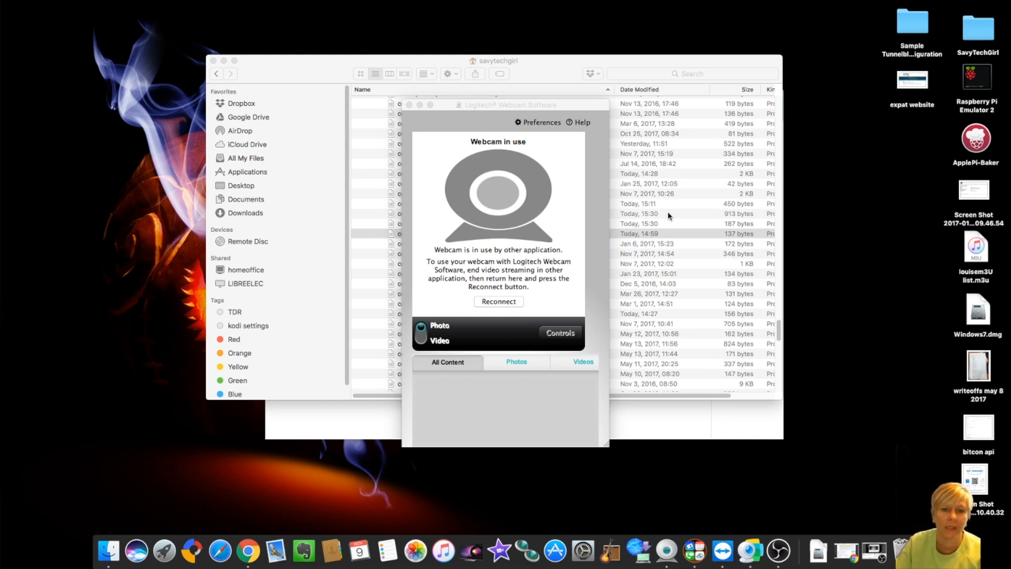
mouse_move(559, 277)
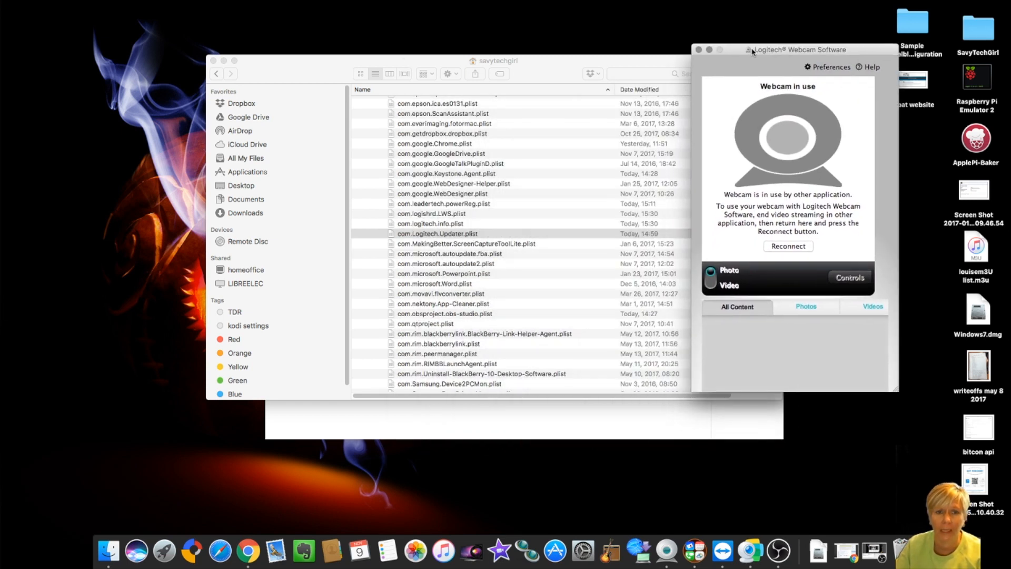
mouse_move(553, 176)
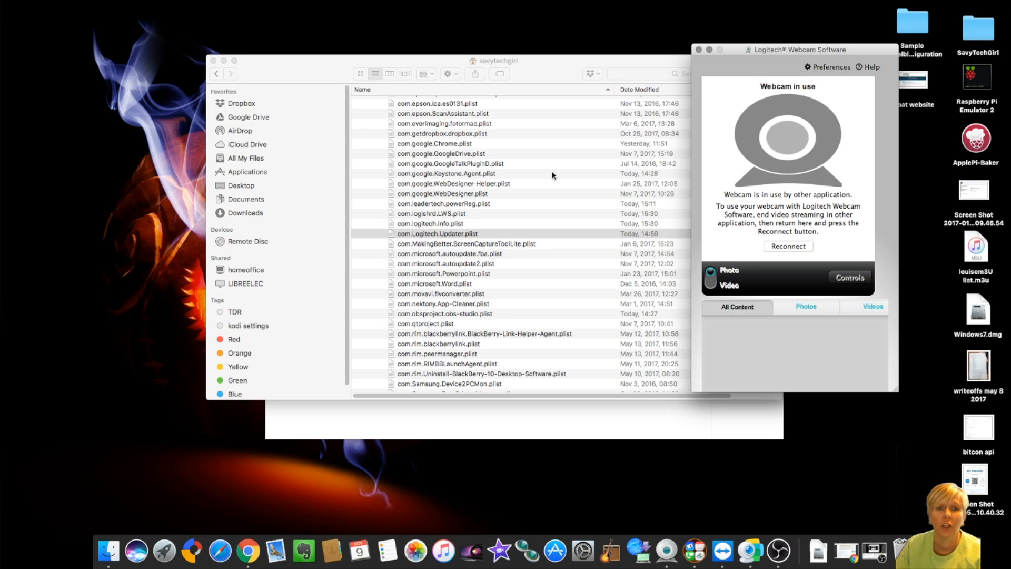
Step: Scroll the Finder list through Library > Preferences to the com.logi… plist entries
scroll(up, 3)
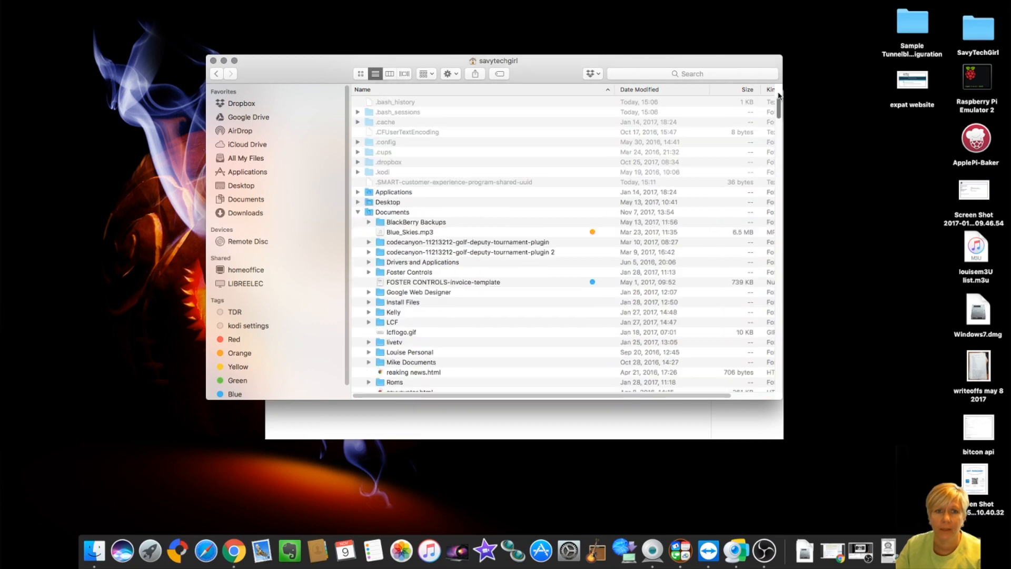
scroll(down, 3)
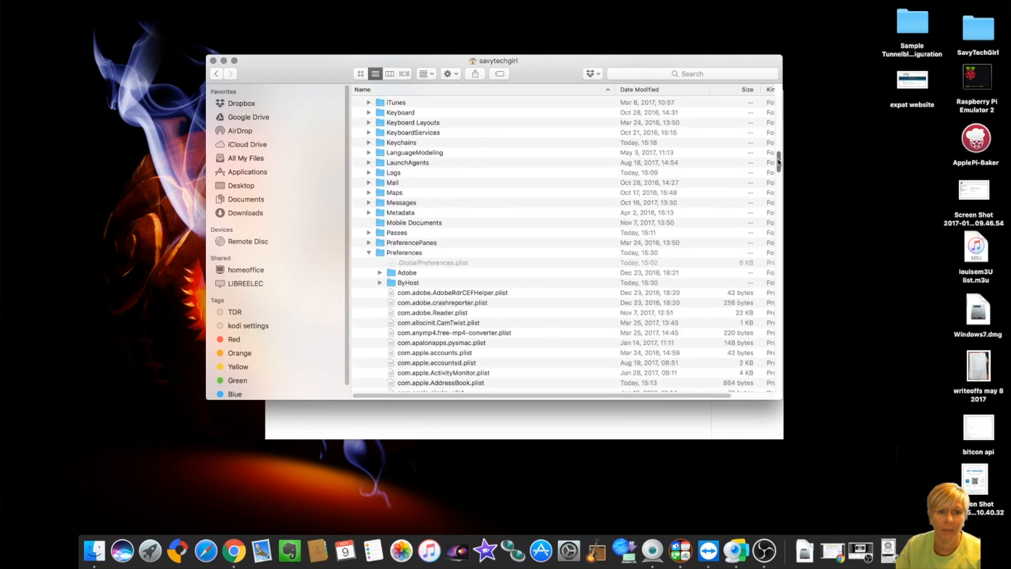
scroll(up, 3)
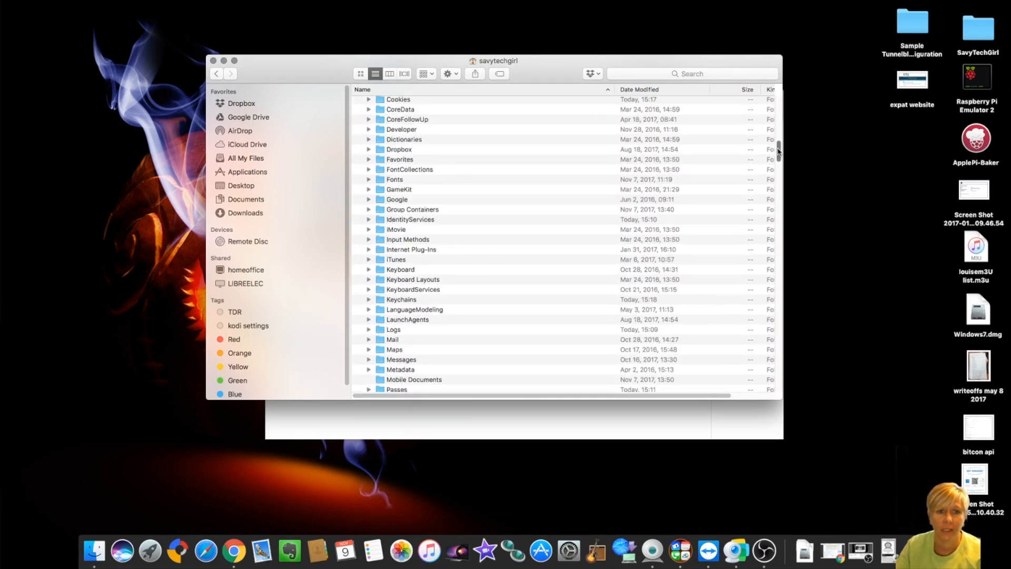
scroll(up, 3)
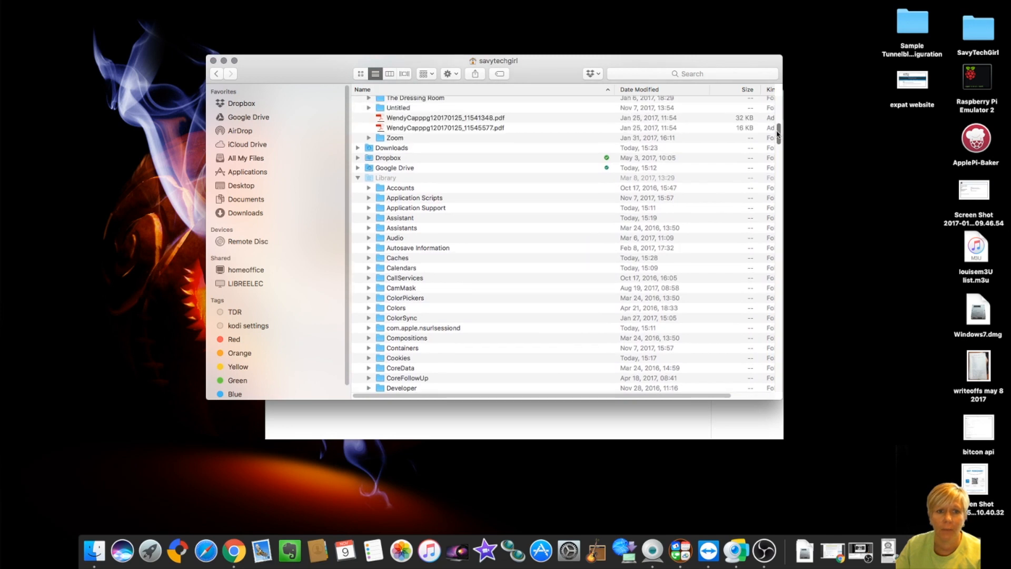
mouse_move(377, 199)
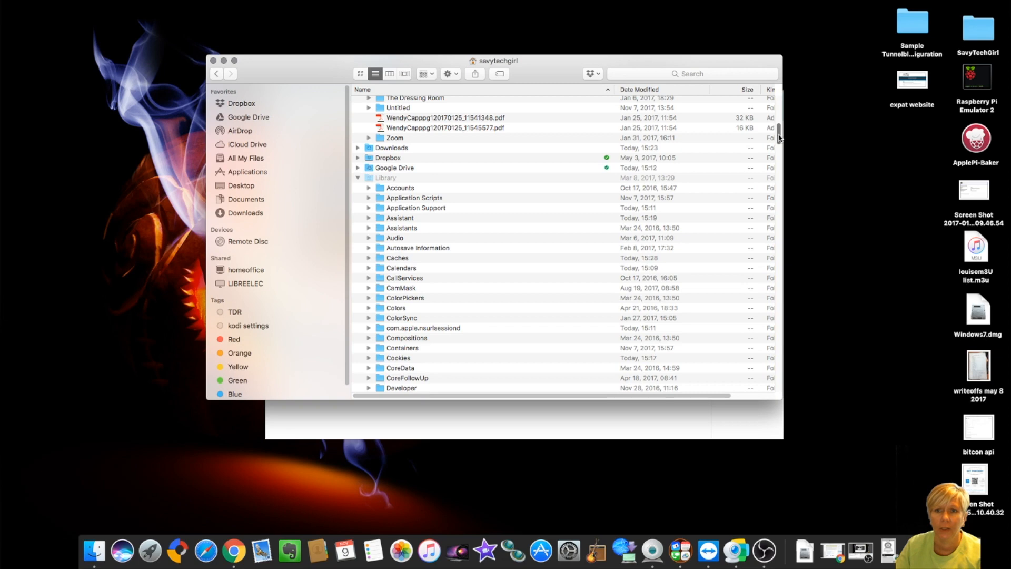
scroll(down, 3)
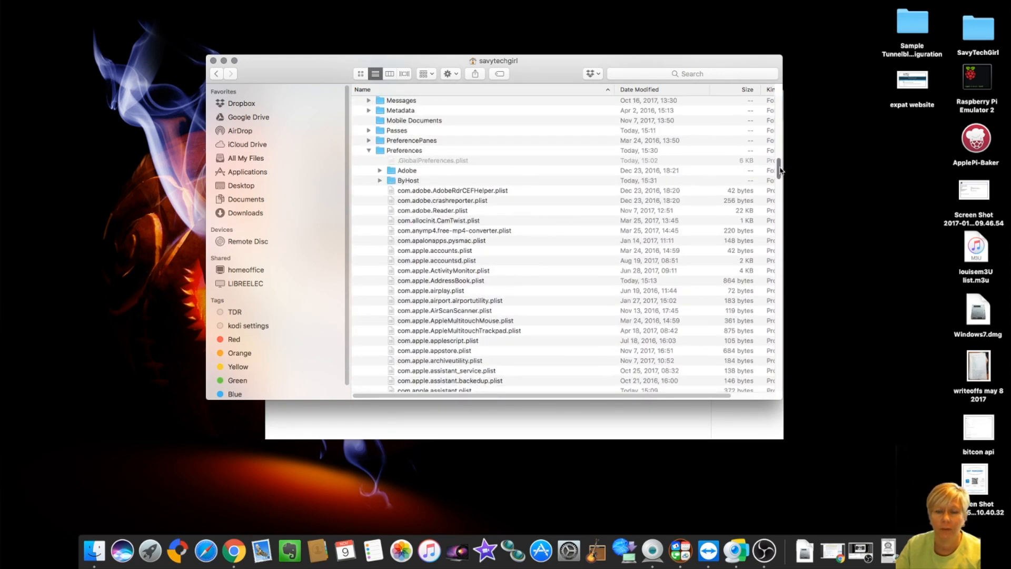
scroll(down, 3)
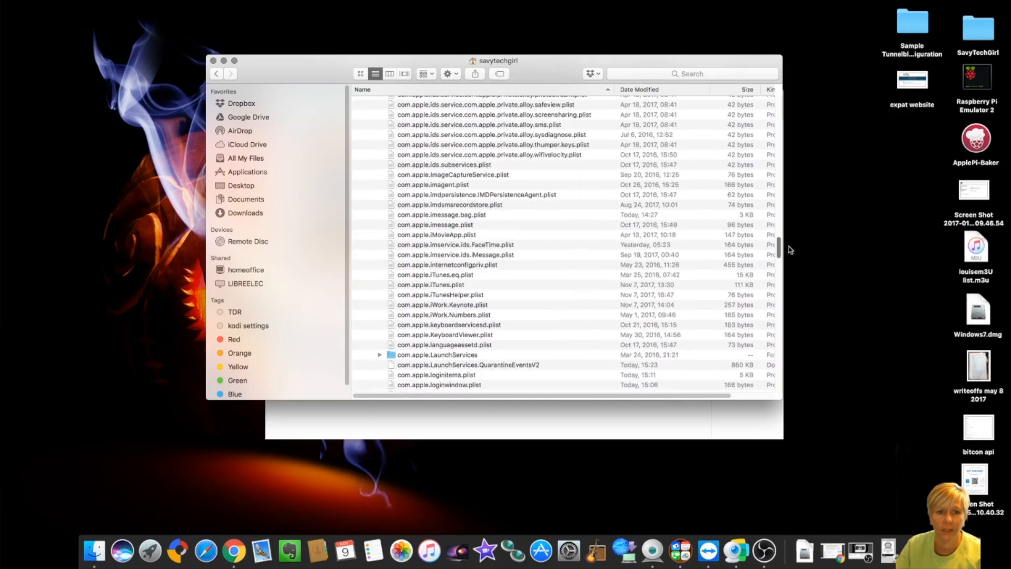
scroll(down, 3)
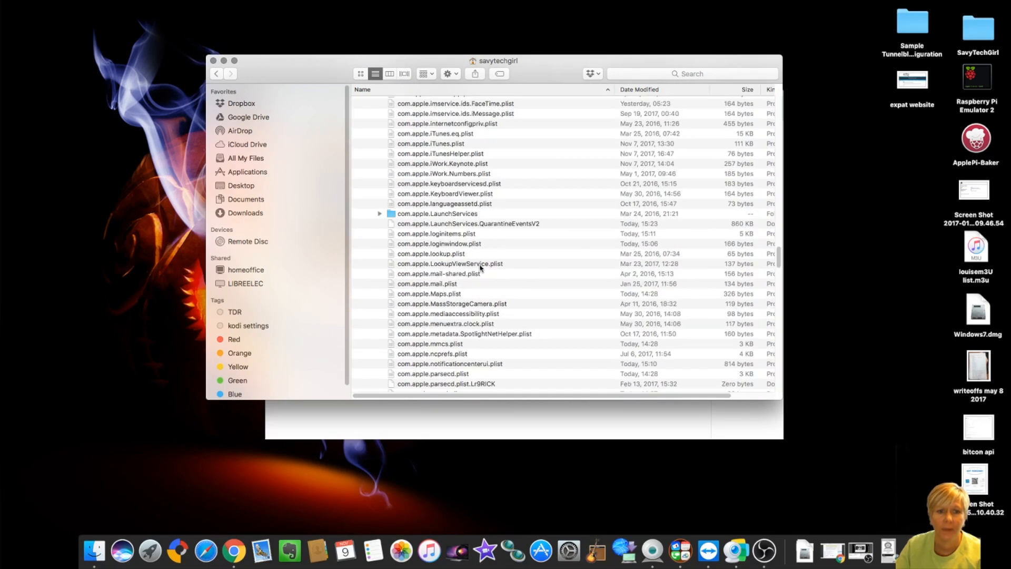
mouse_move(516, 239)
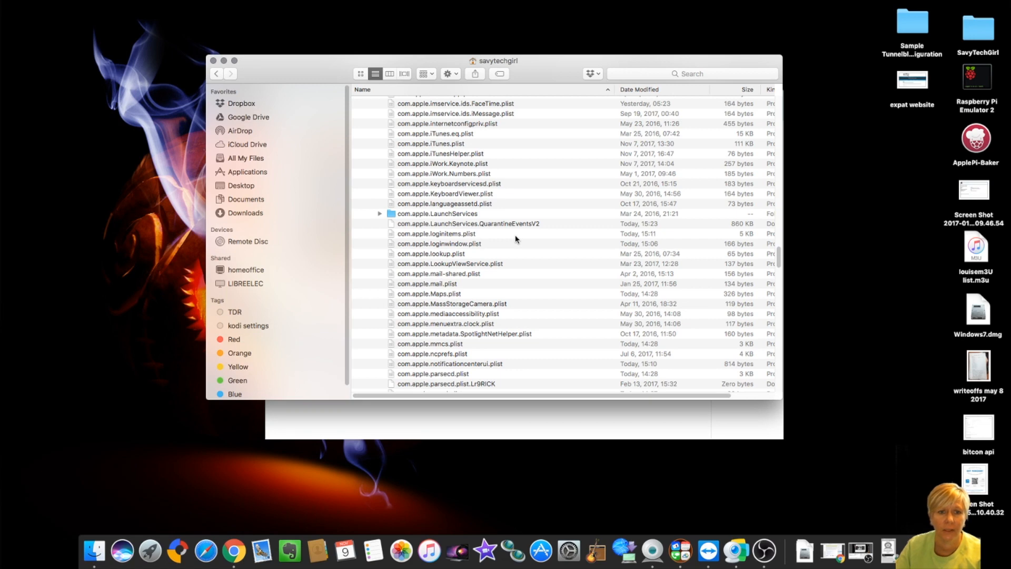
scroll(down, 3)
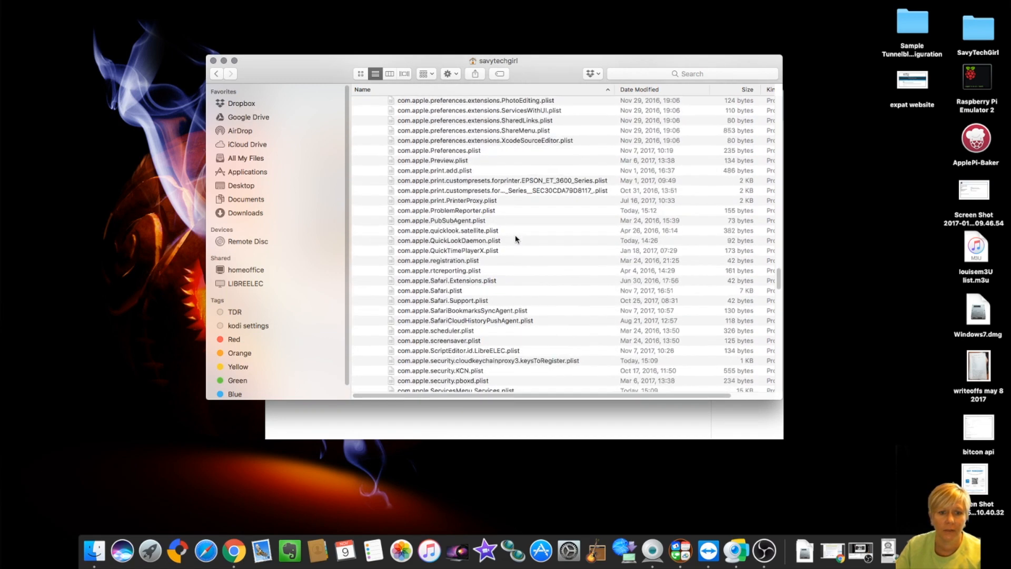
scroll(down, 3)
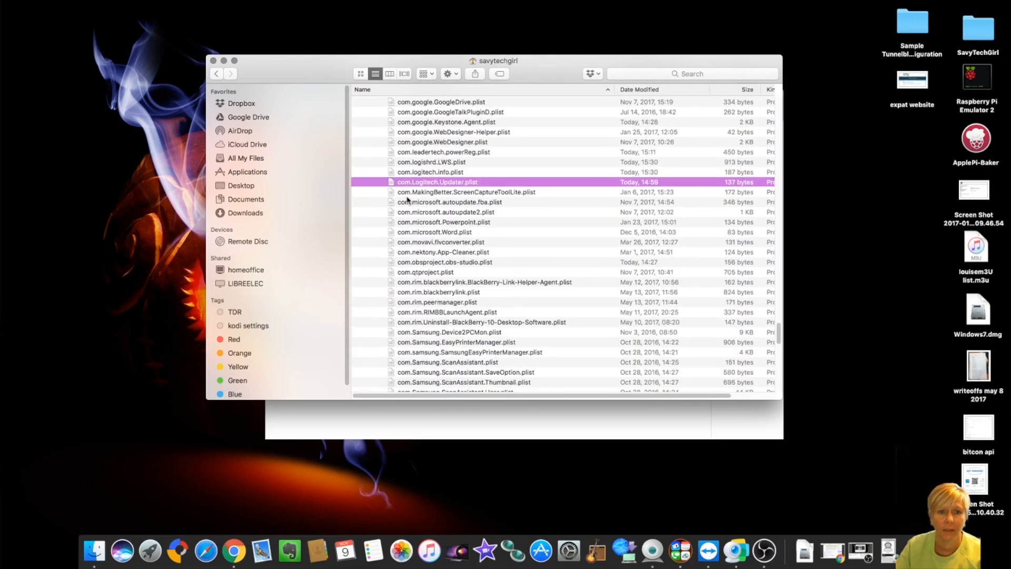
mouse_move(416, 167)
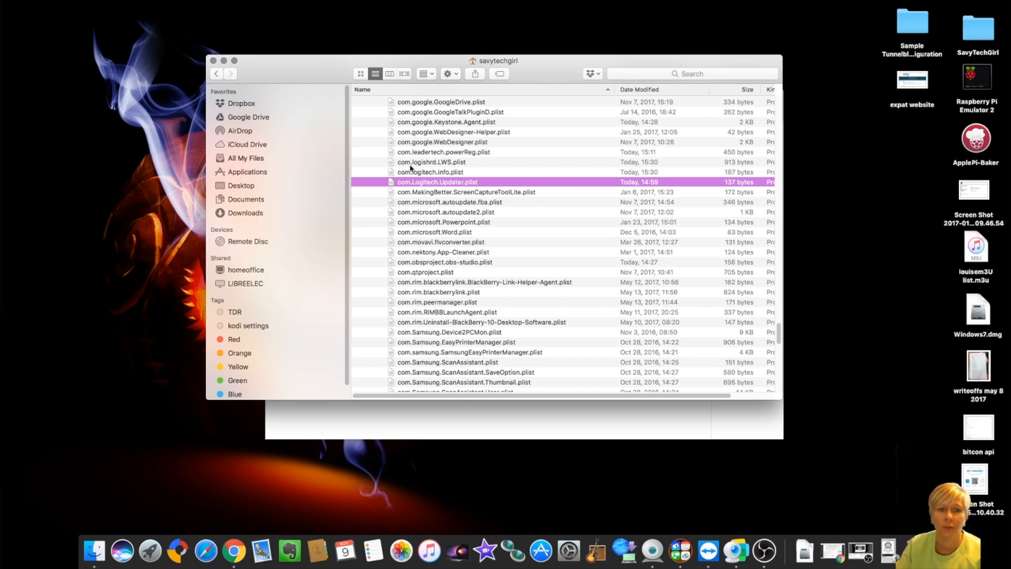
Step: Select com.logishrd.LWS.plist, then com.logitech.info.plist in the Preferences list
click(431, 163)
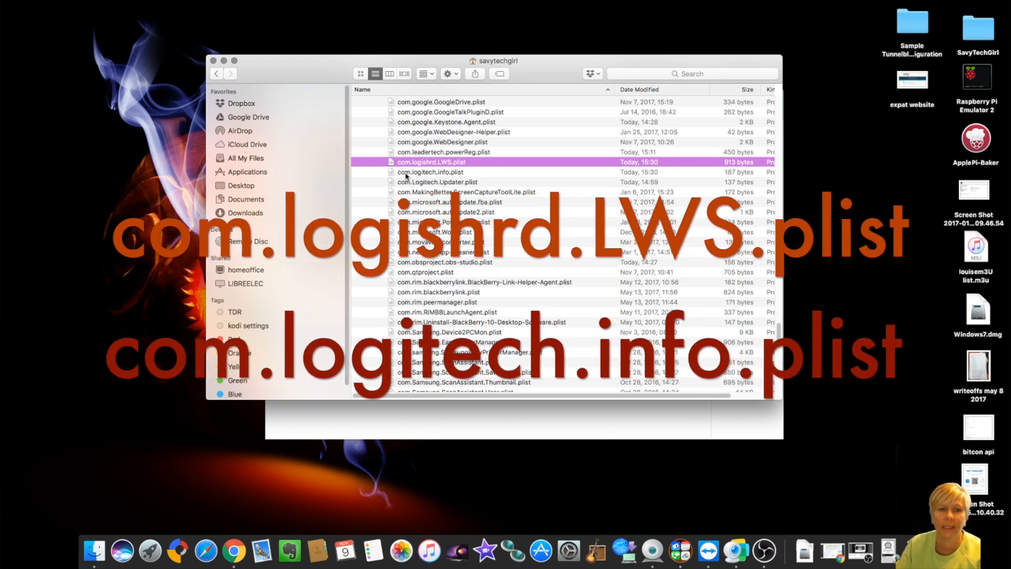
click(430, 172)
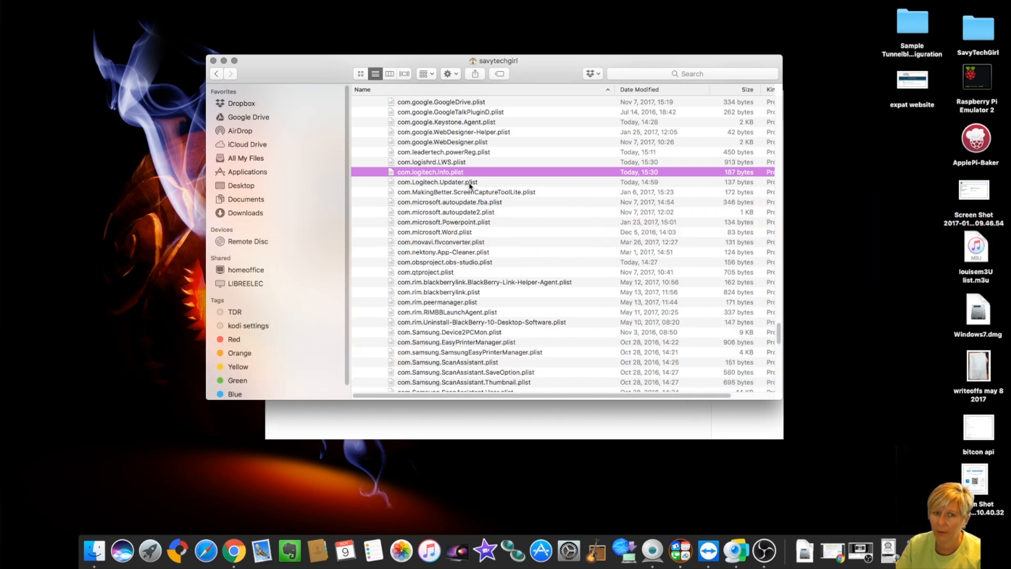
mouse_move(452, 167)
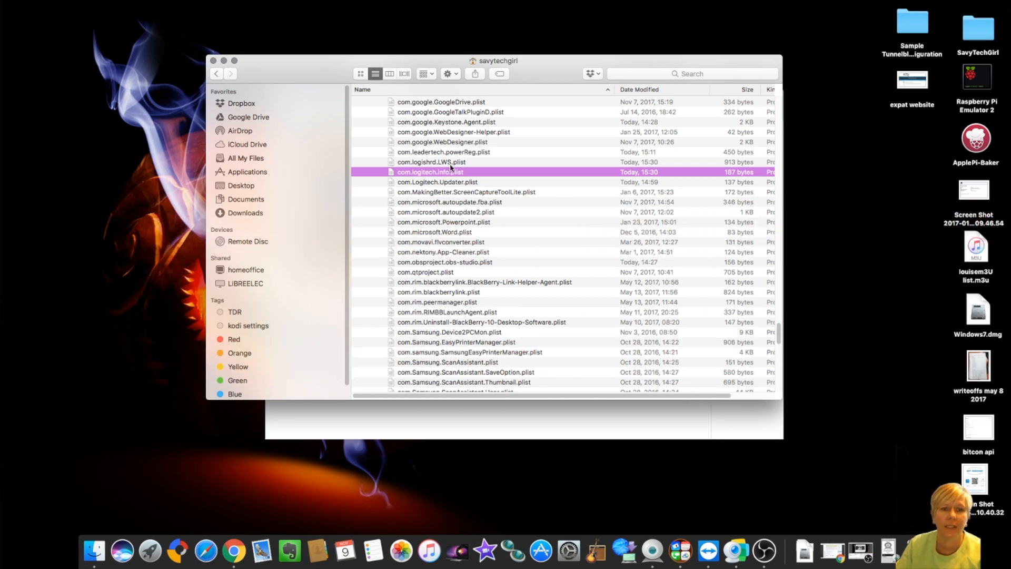
mouse_move(496, 185)
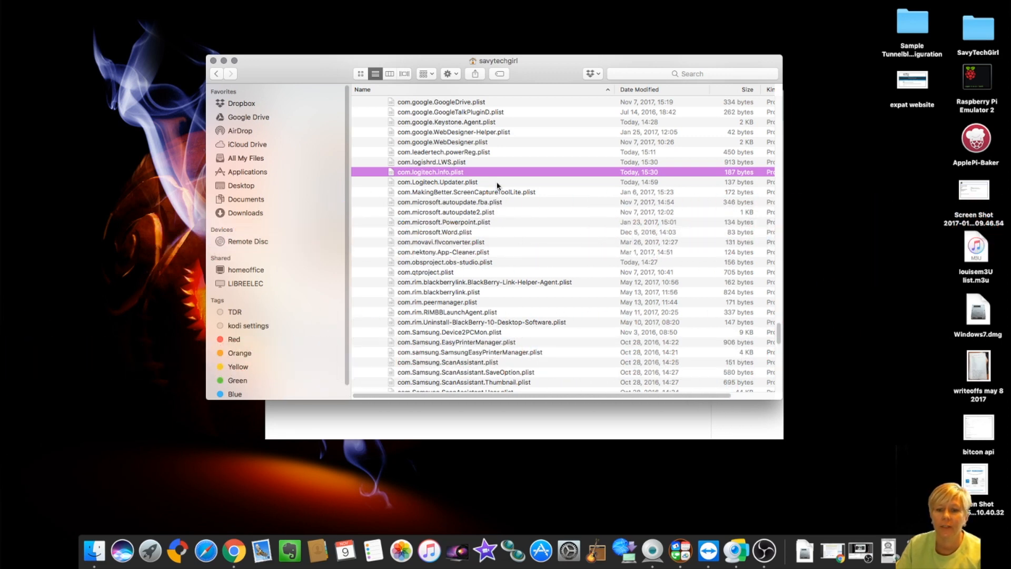
mouse_move(652, 551)
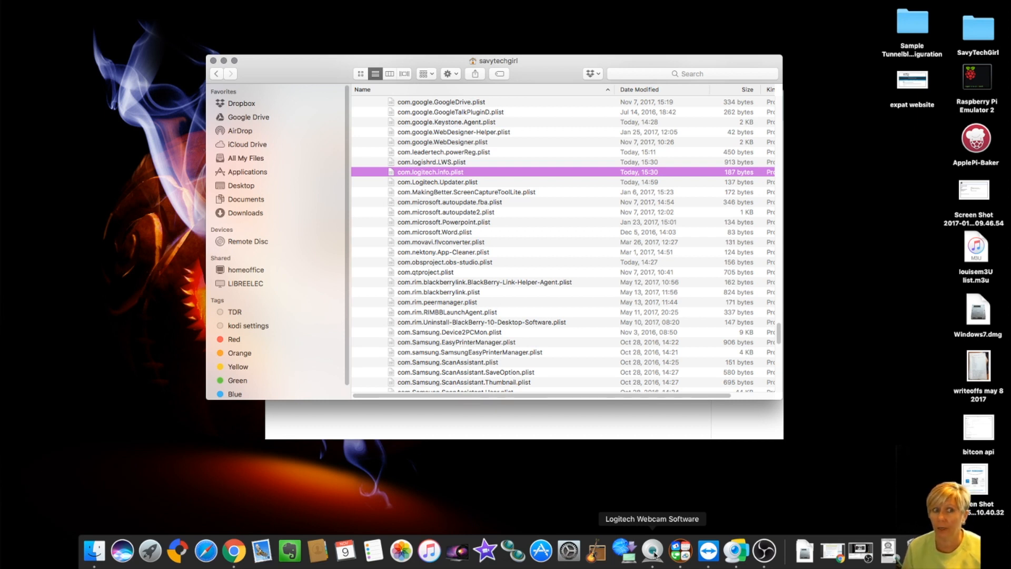
mouse_move(551, 298)
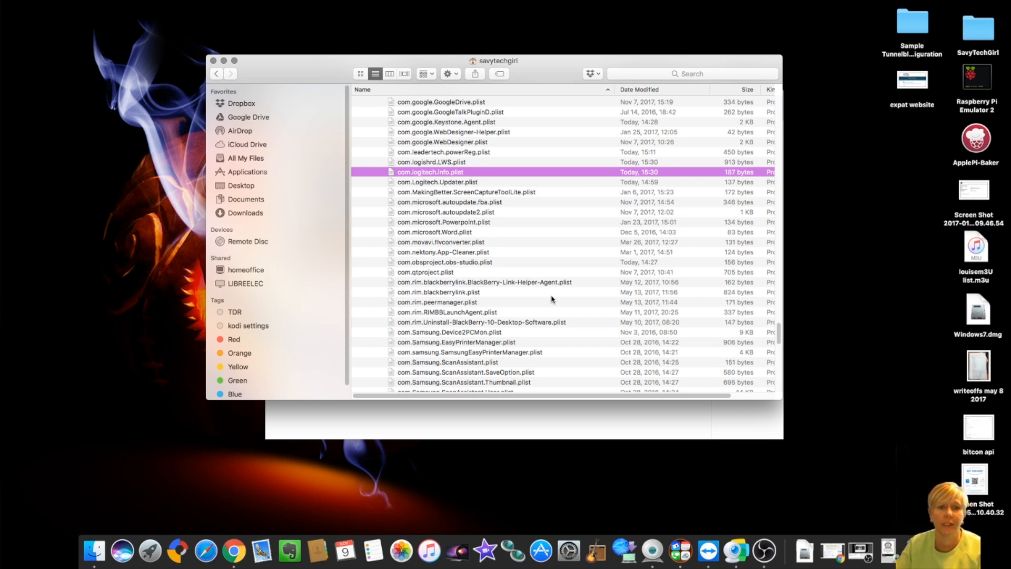
mouse_move(426, 180)
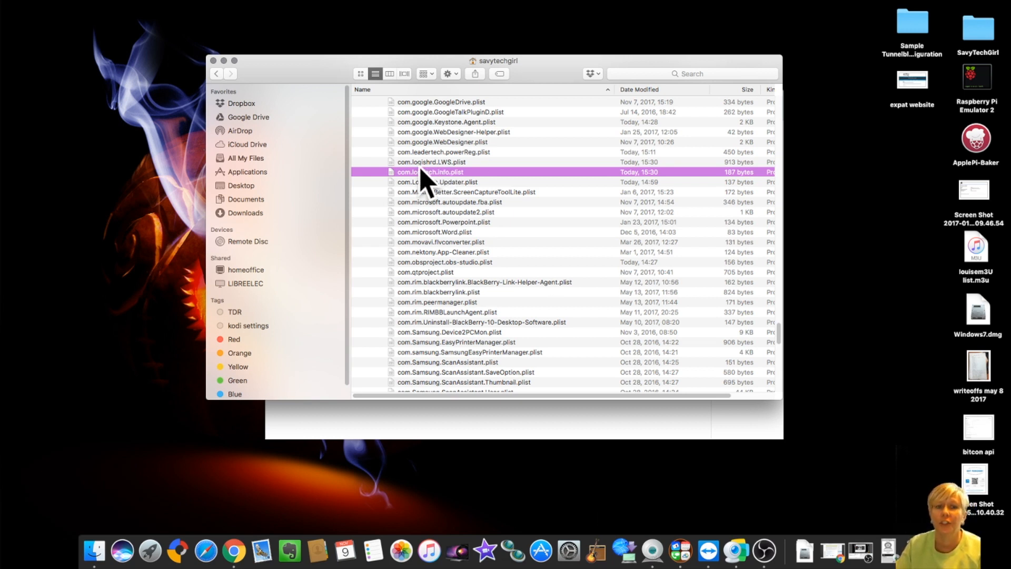
mouse_move(652, 551)
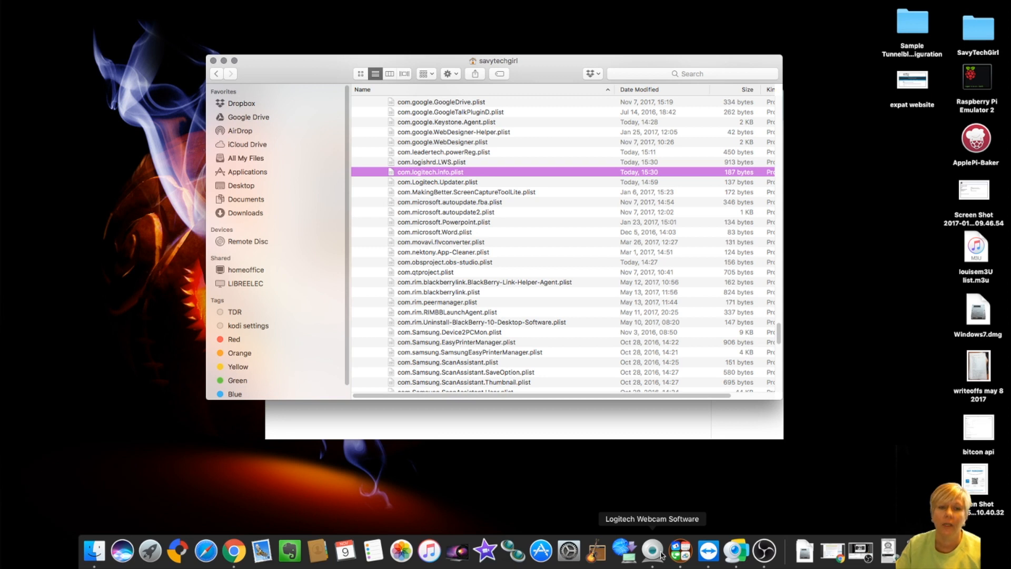
mouse_move(375, 72)
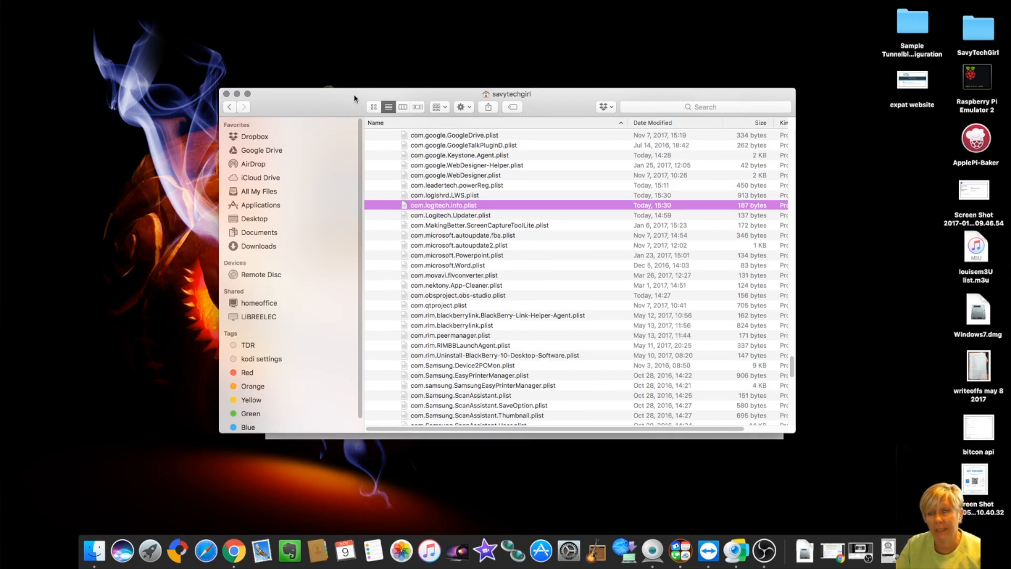
mouse_move(329, 99)
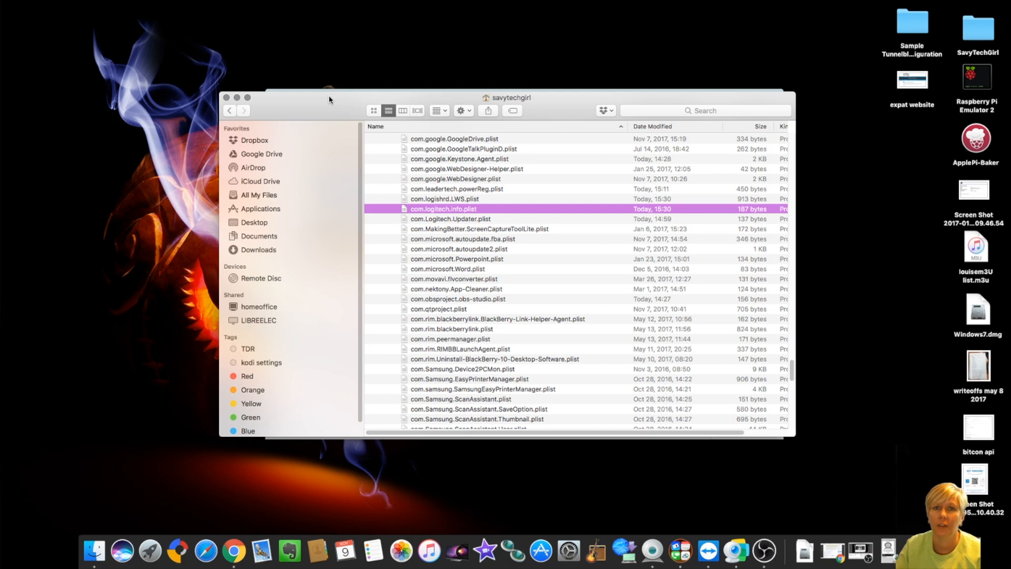
mouse_move(449, 216)
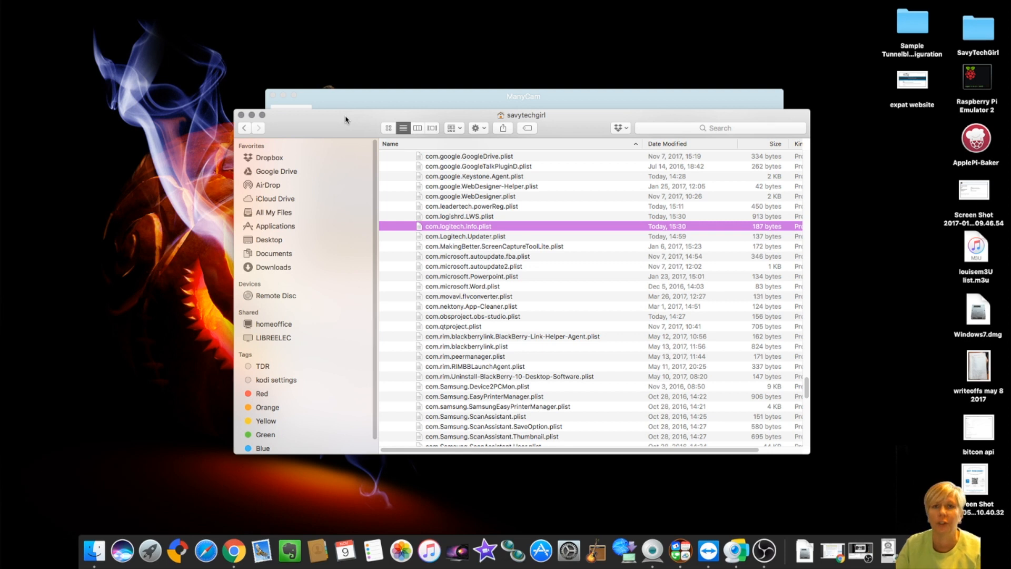
mouse_move(470, 231)
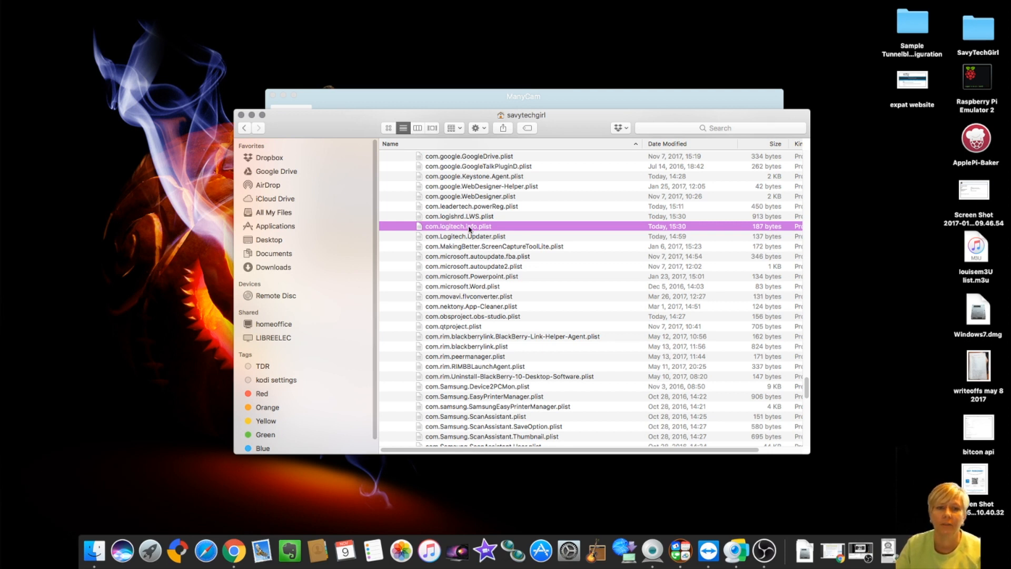